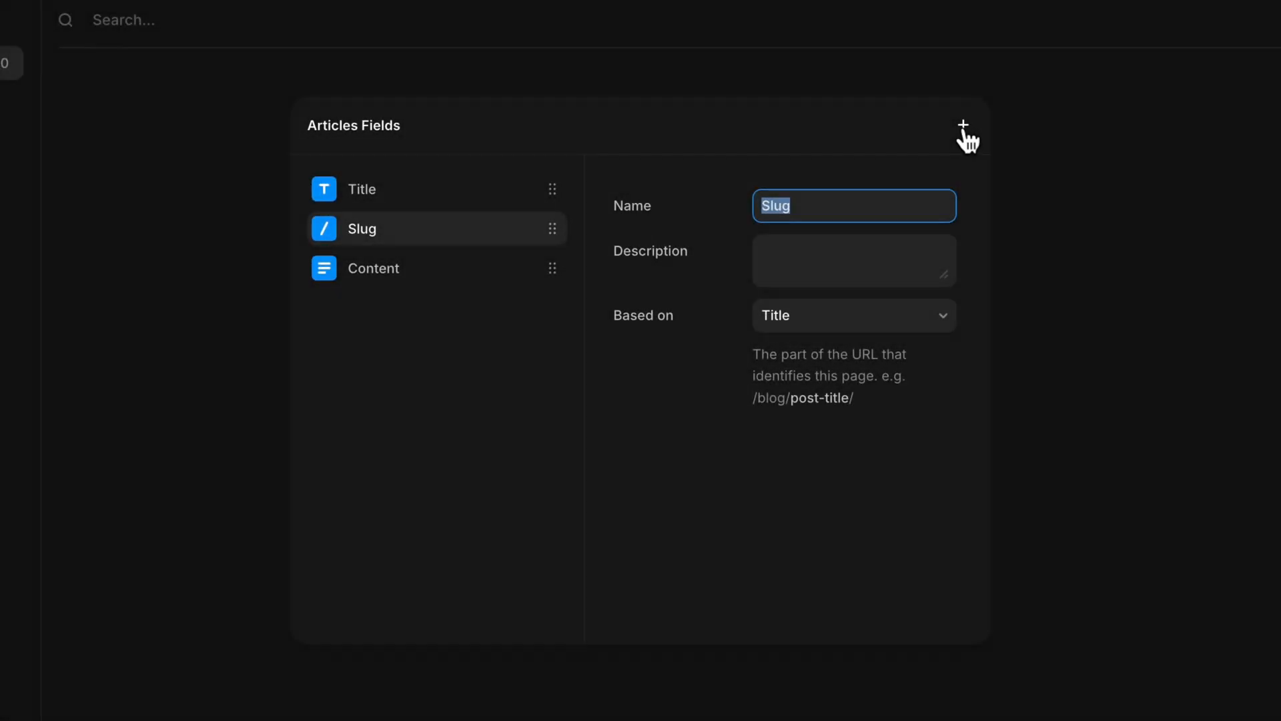
Add a field from the field type menu and adjust its options in the Articles fields editor.
left_click(962, 127)
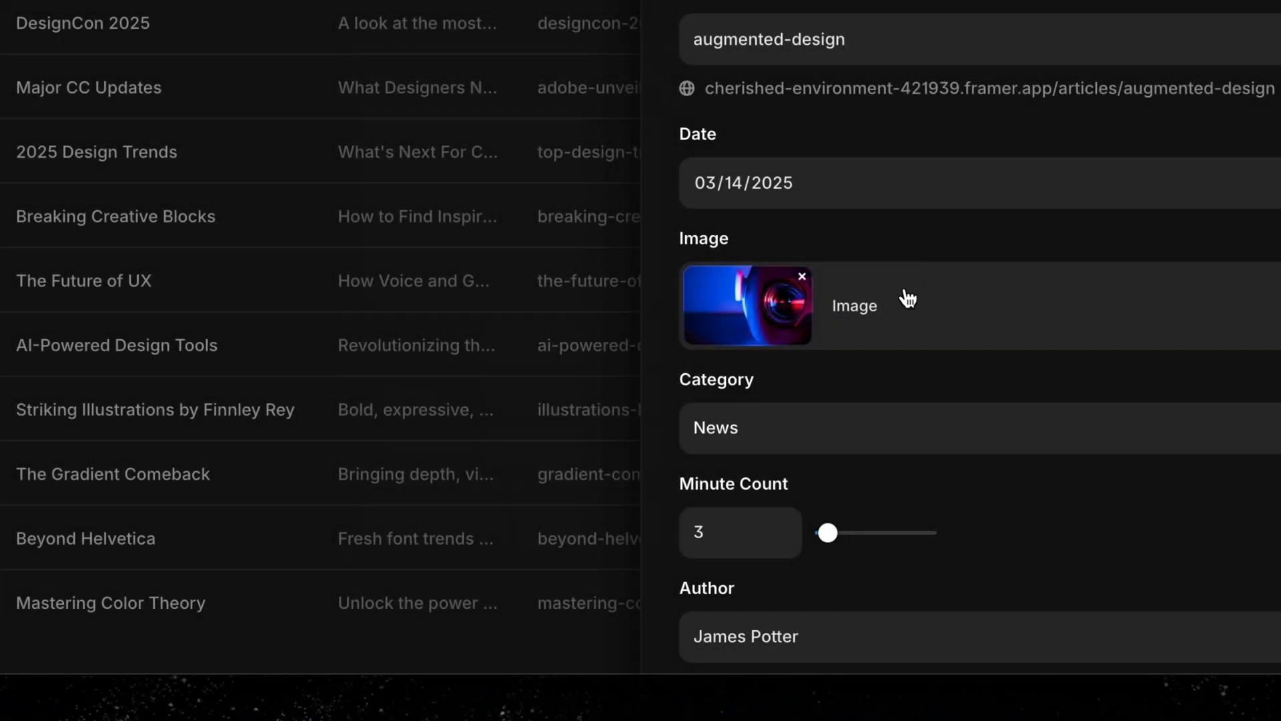
left_click(745, 305)
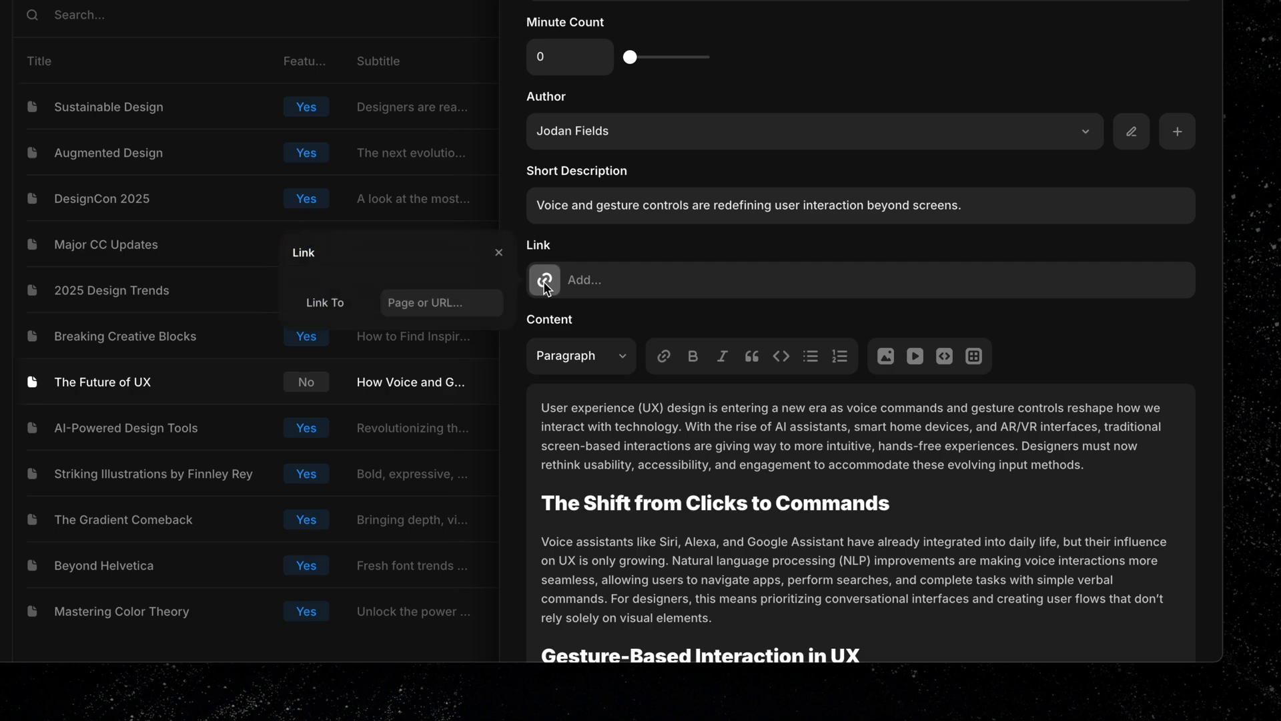
left_click(442, 303)
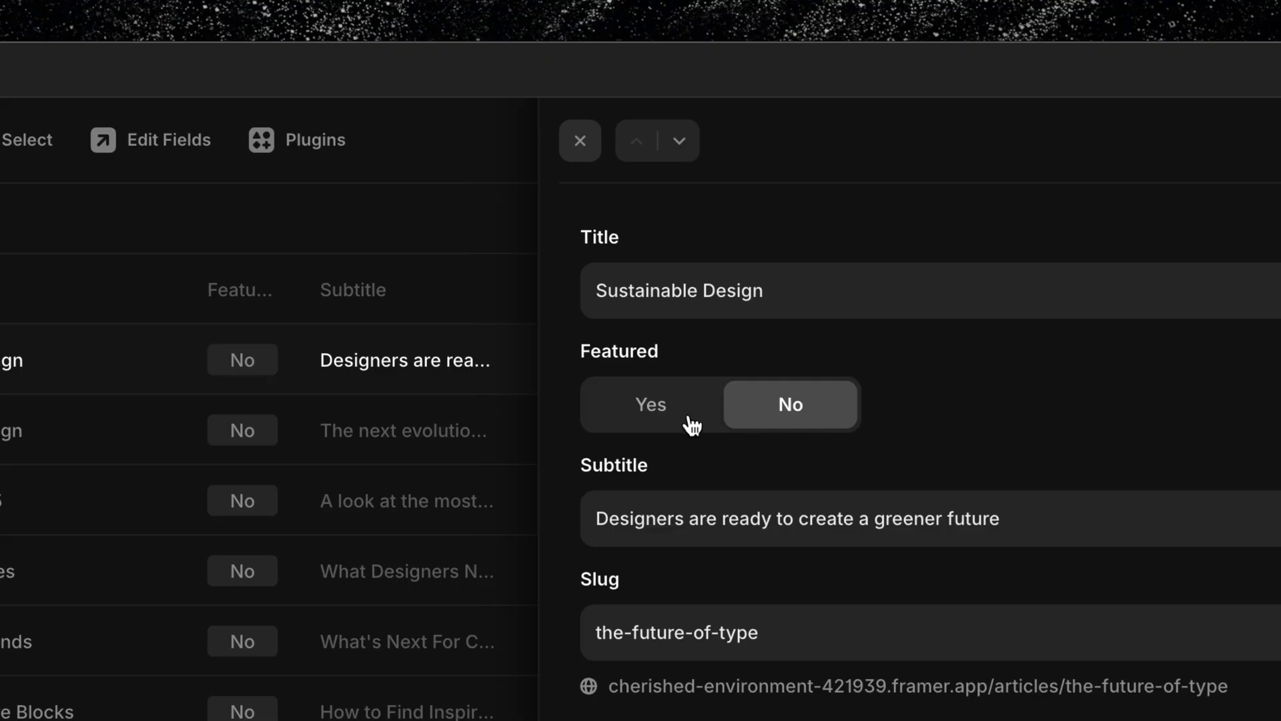
left_click(650, 403)
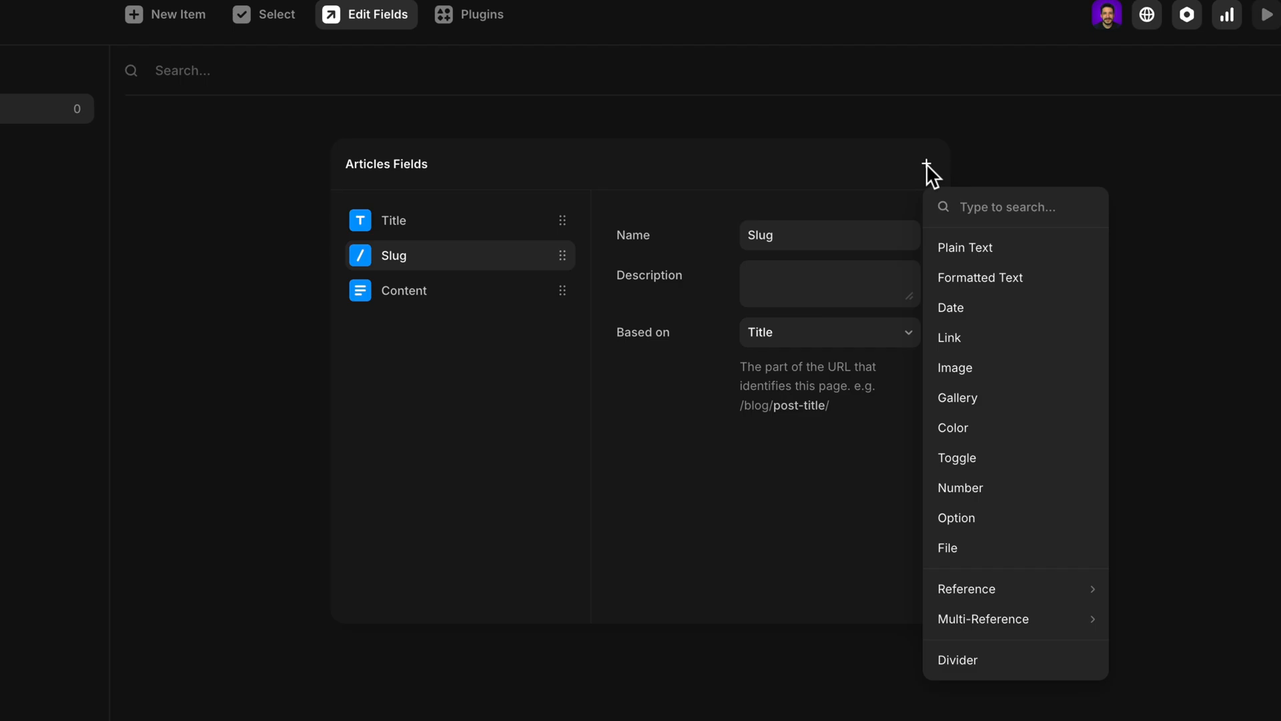
mouse_move(963, 369)
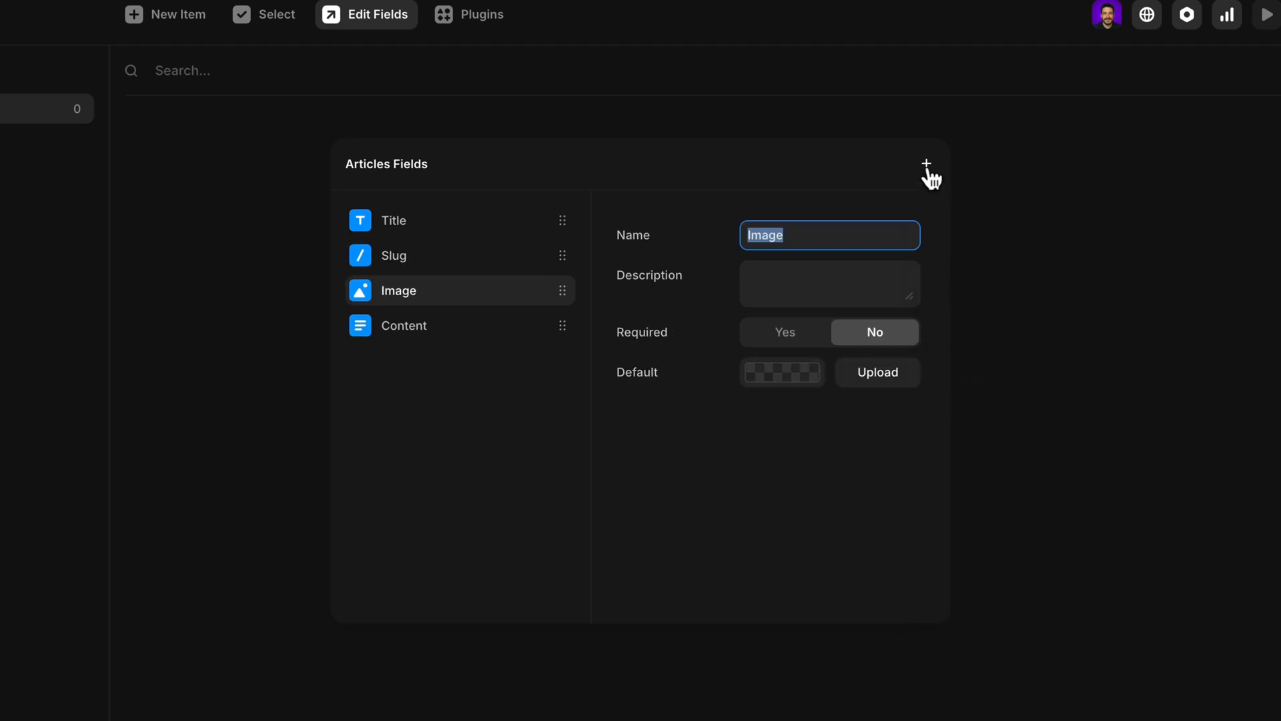
Add Image and Date fields to the Articles collection before Content.
left_click(927, 163)
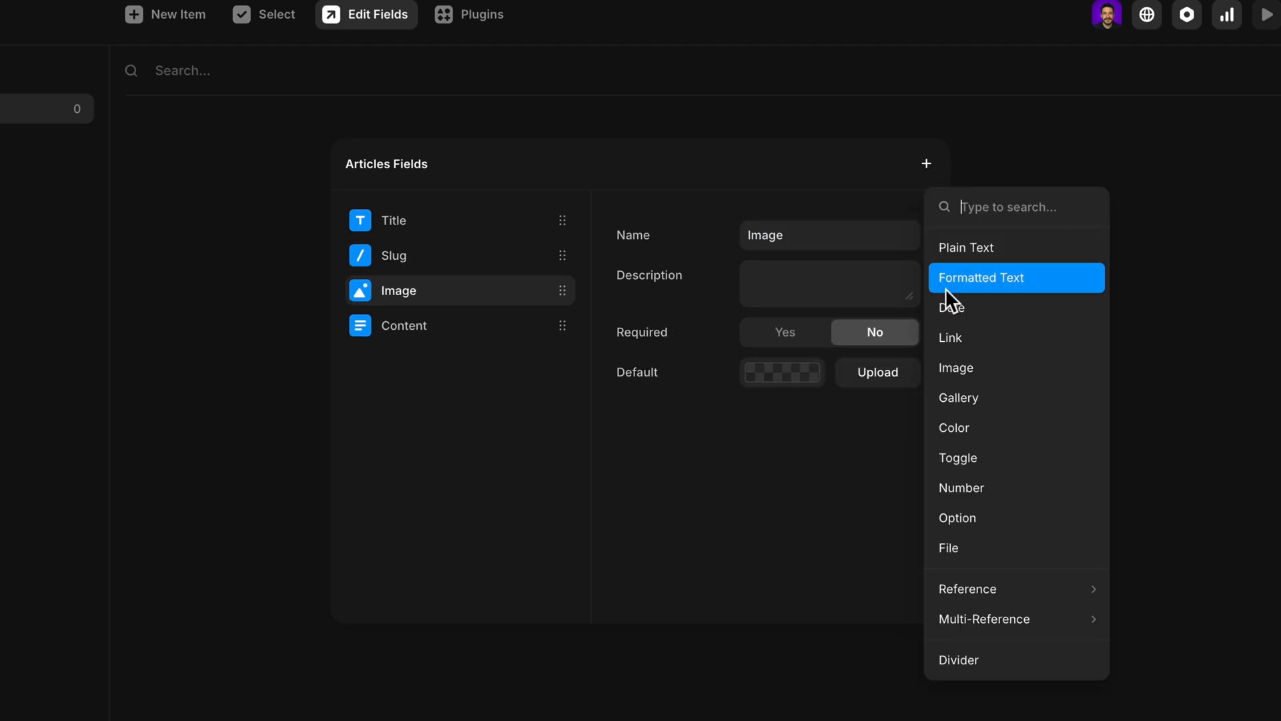
left_click(952, 307)
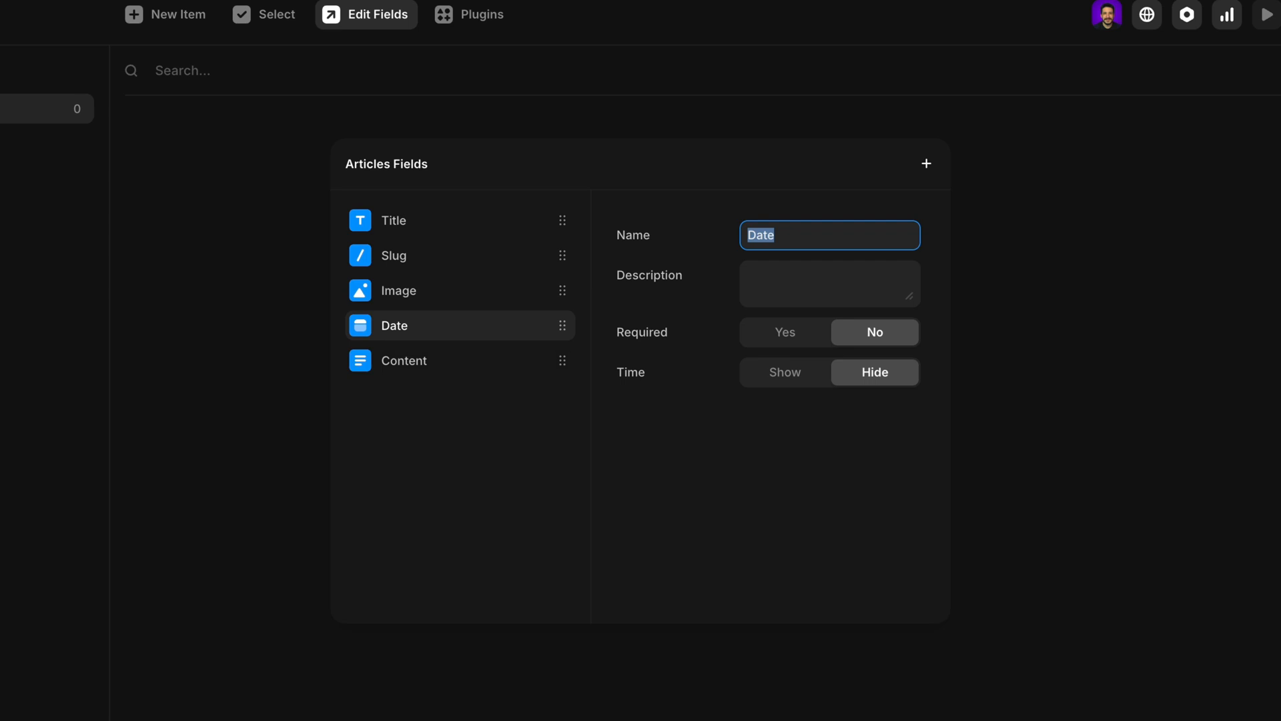
mouse_move(526, 296)
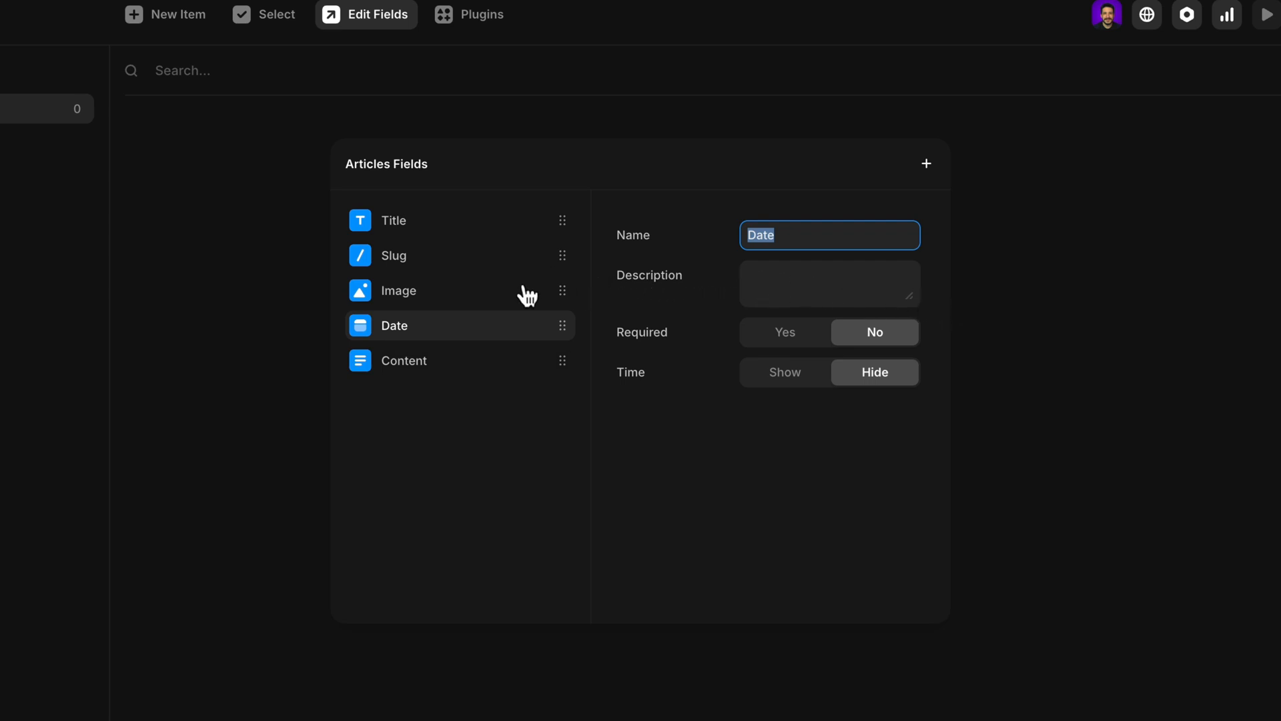
Rename the Image field to Banner and make the Date field required.
left_click(399, 289)
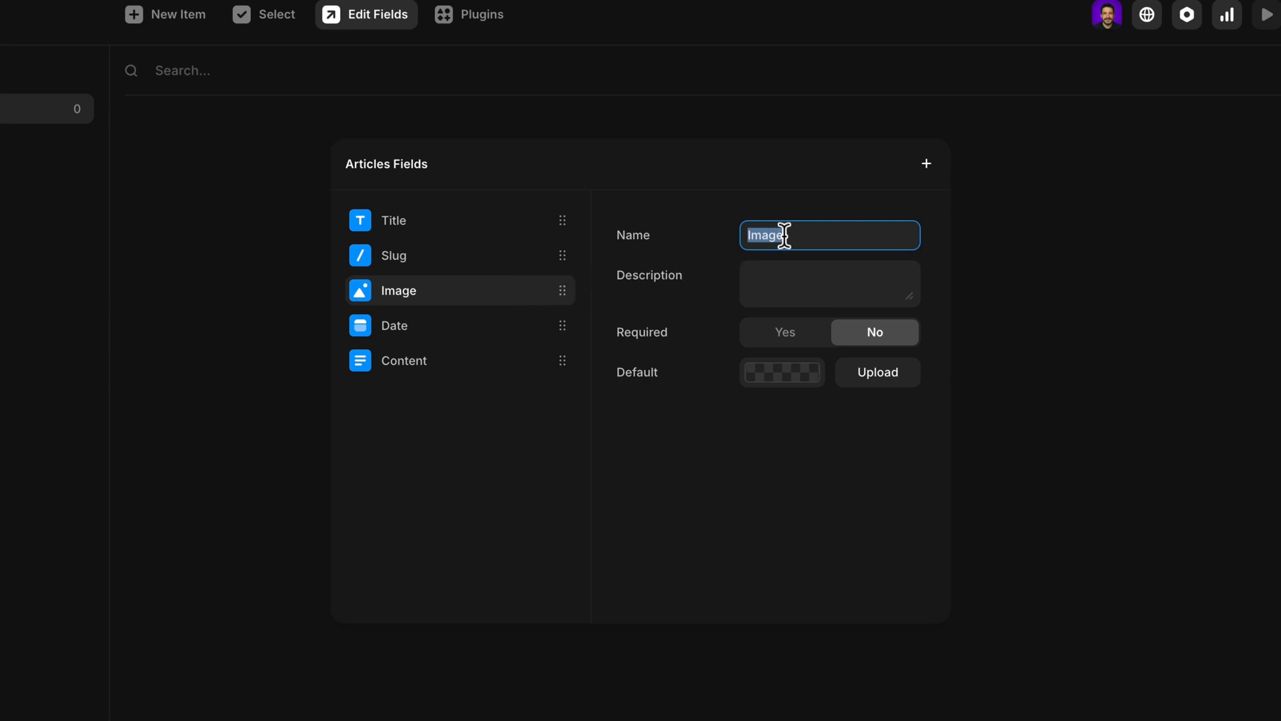
type("Banner")
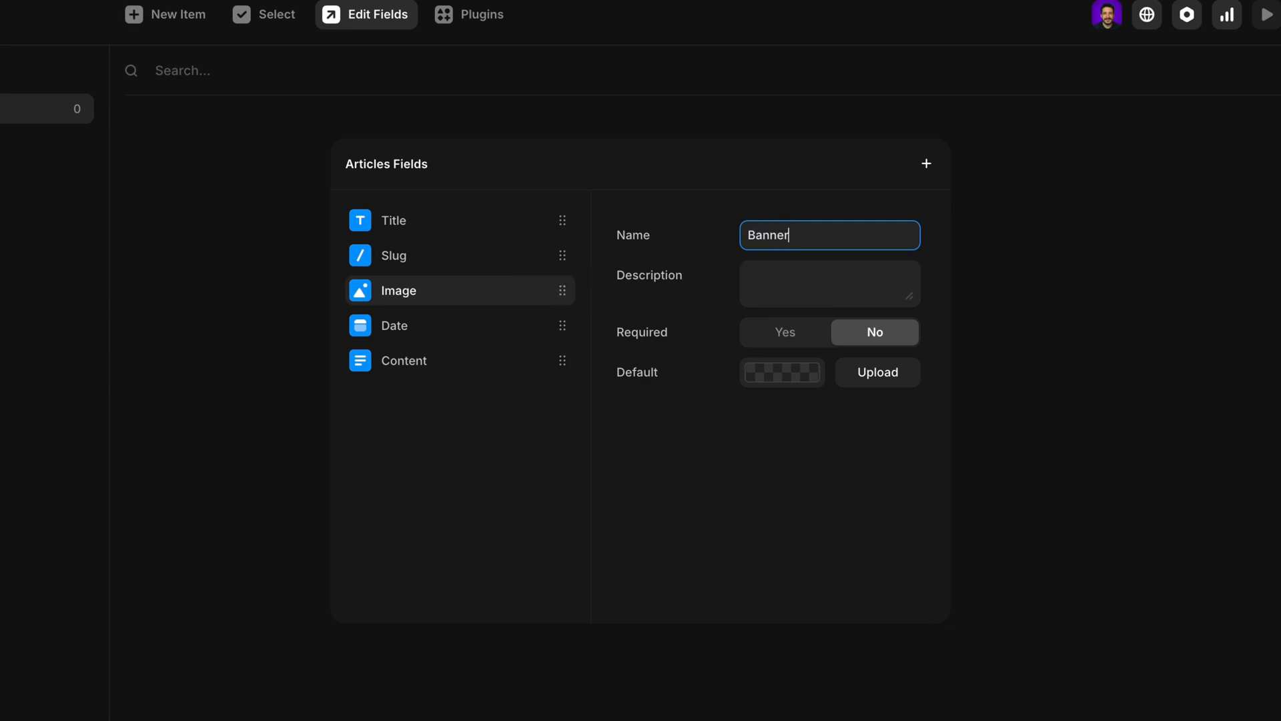
left_click(829, 283)
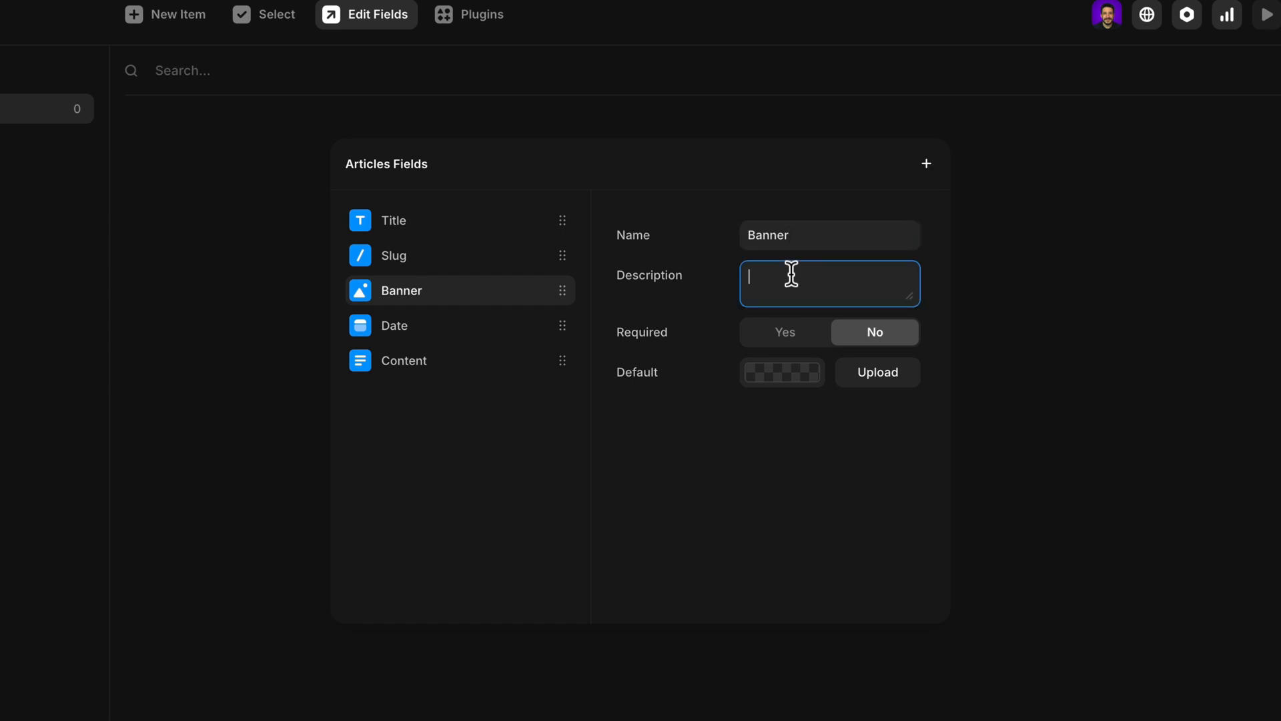
left_click(392, 324)
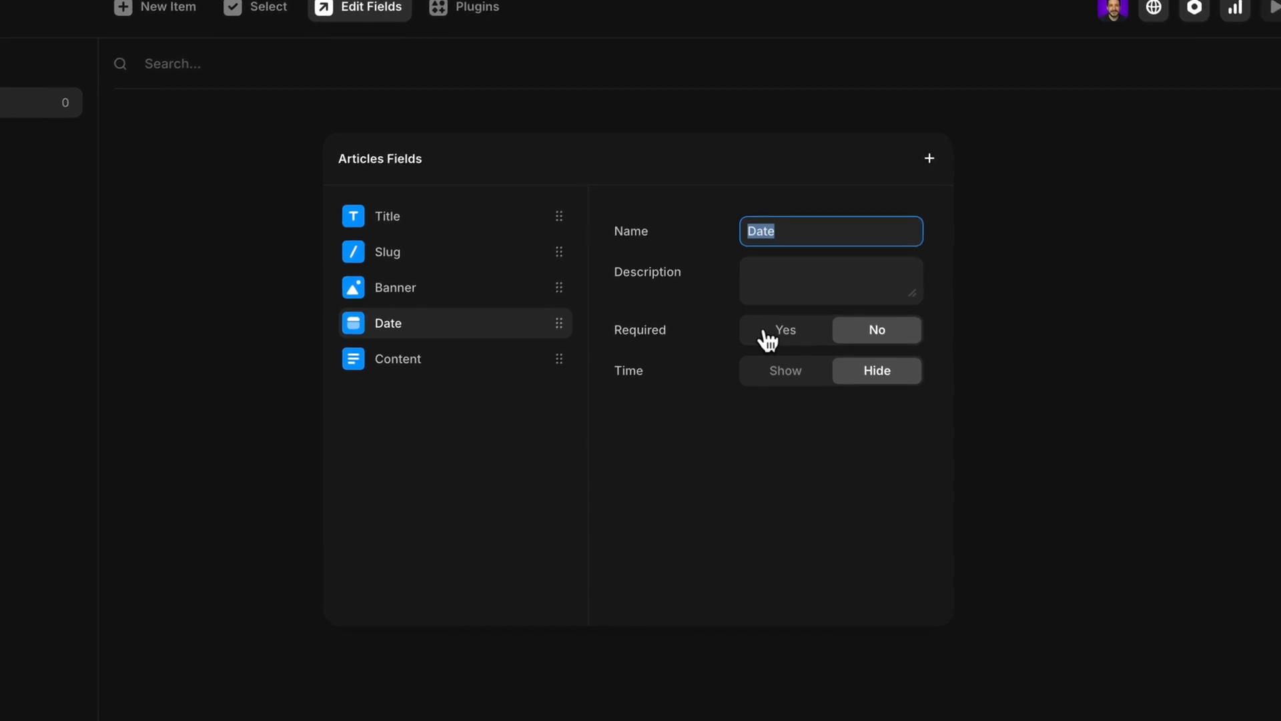
left_click(783, 330)
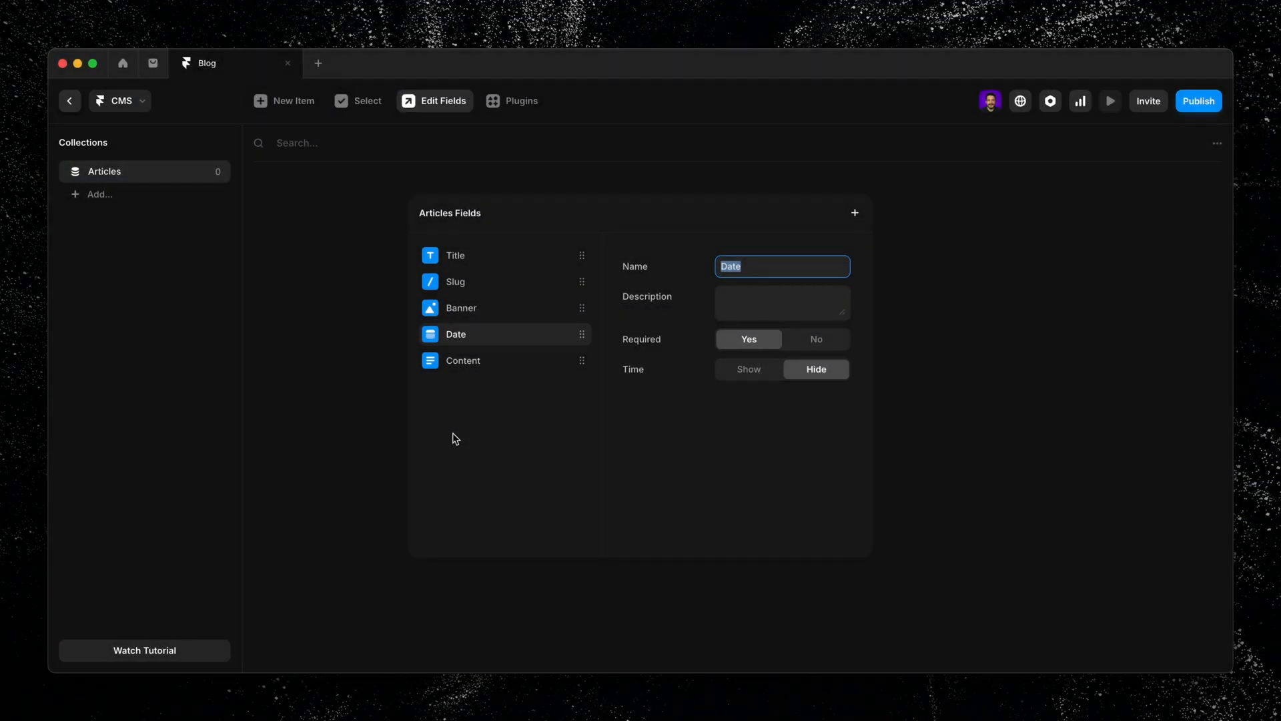
mouse_move(366, 378)
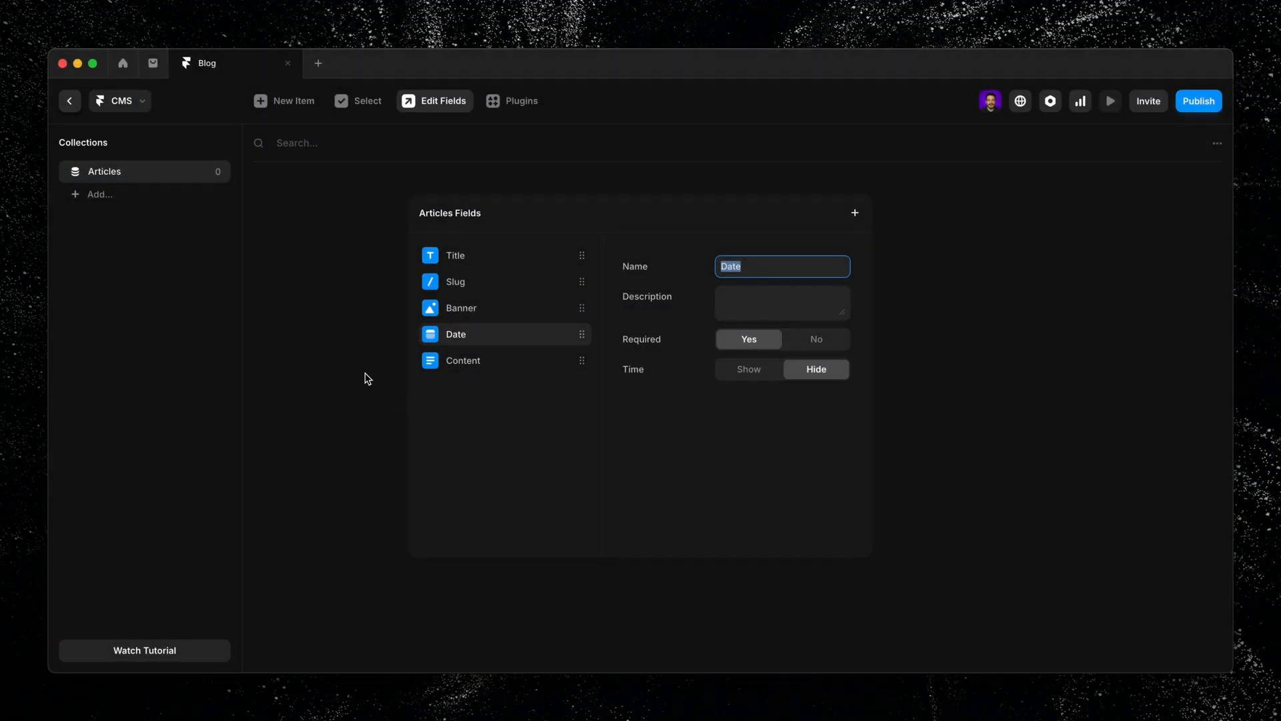
Create and save a Menu Transitions article with a banner image and the date 07/11/2023.
left_click(434, 100)
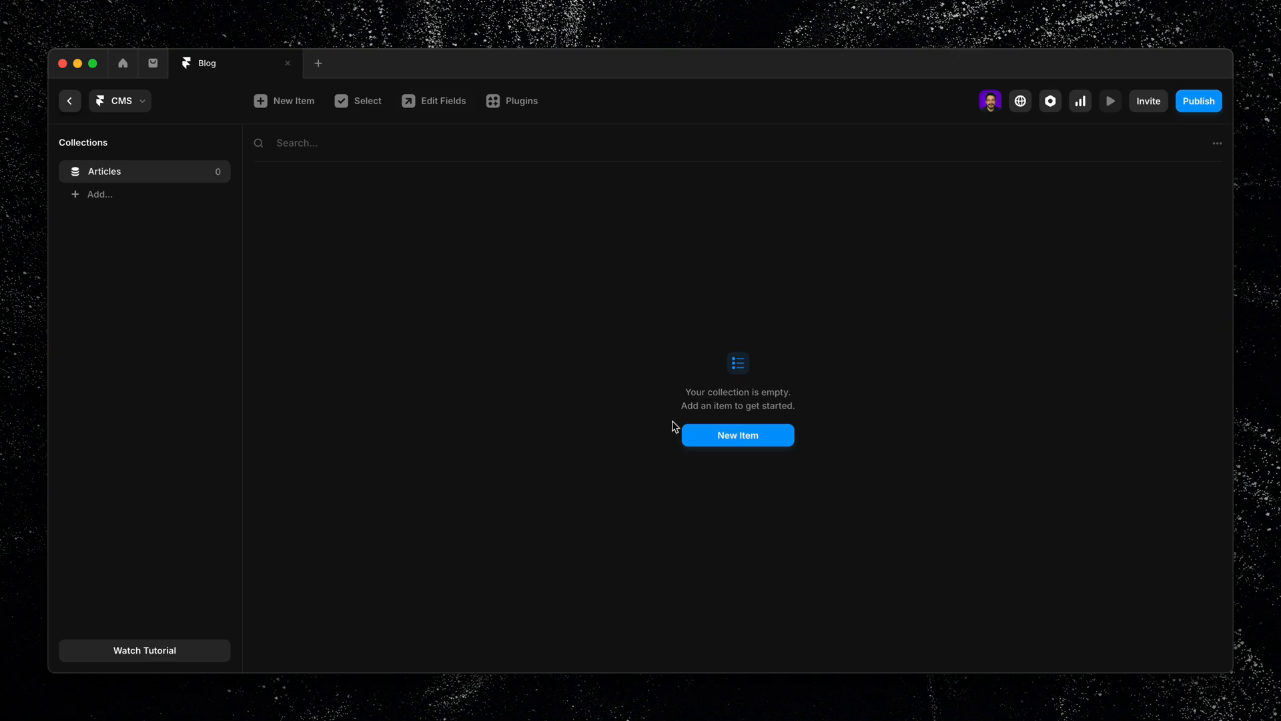
left_click(737, 435)
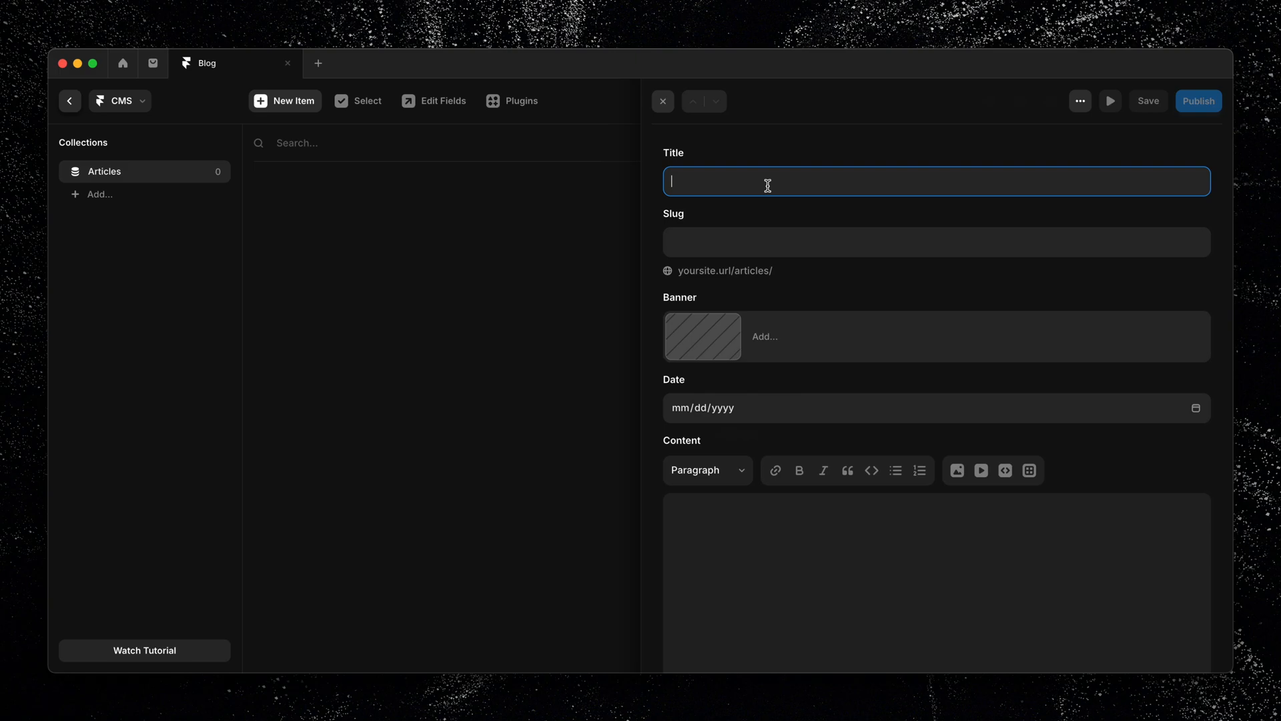
type("Menu Transitions")
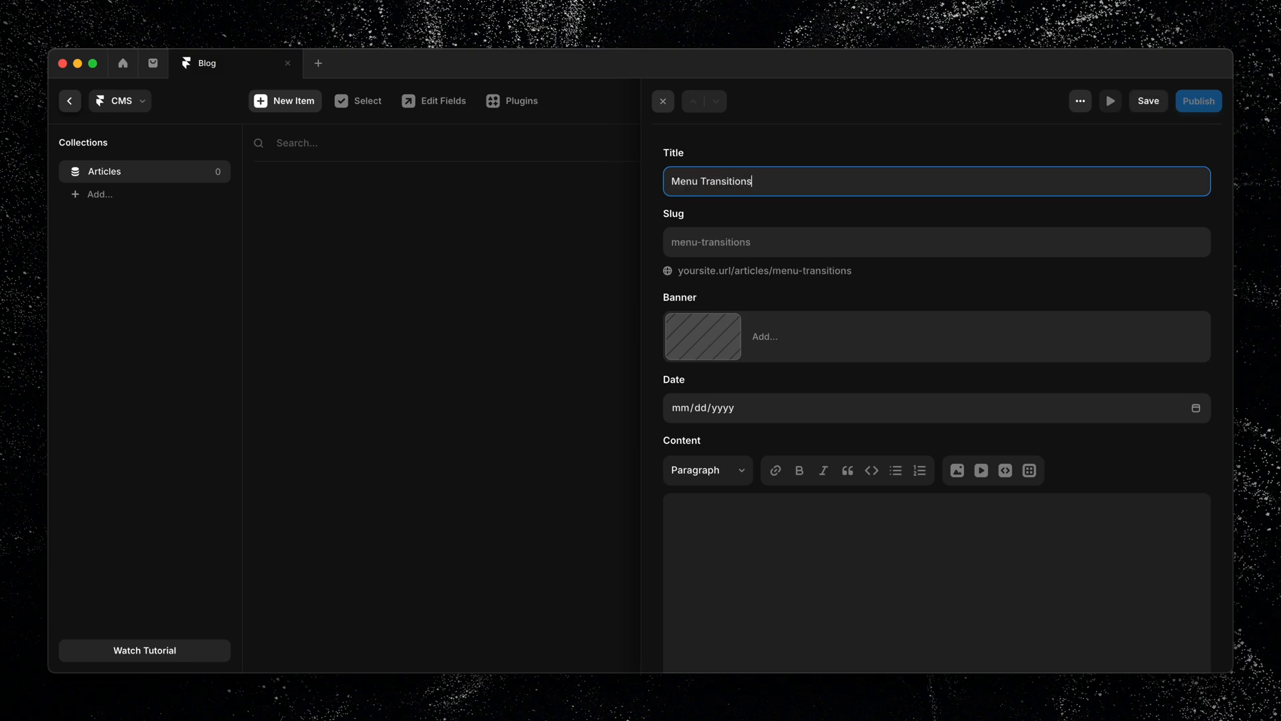
left_click(762, 336)
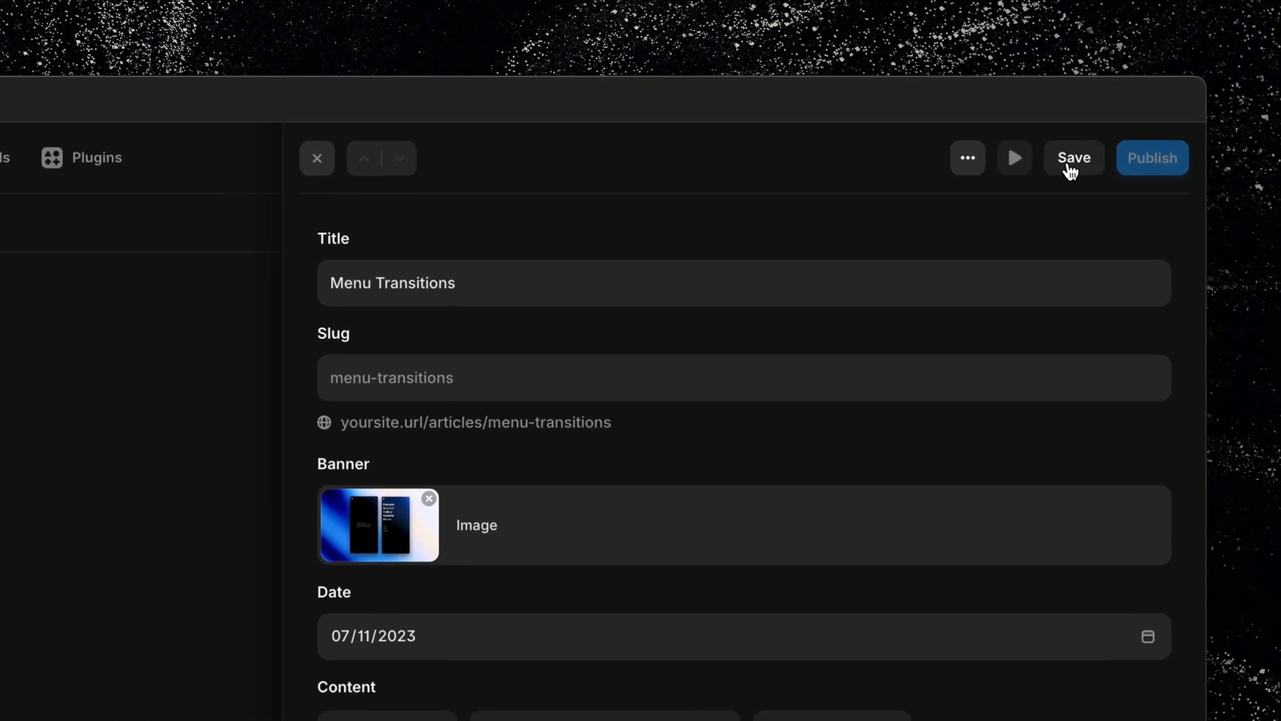
left_click(1073, 158)
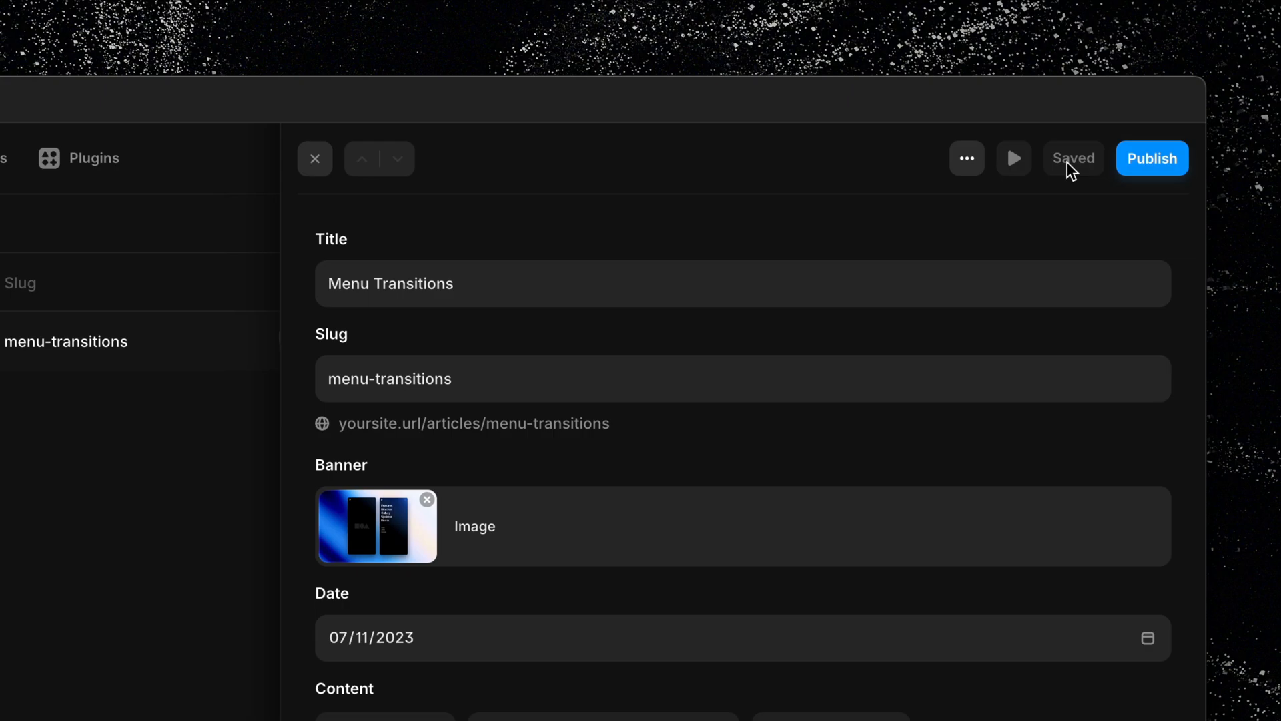
left_click(315, 159)
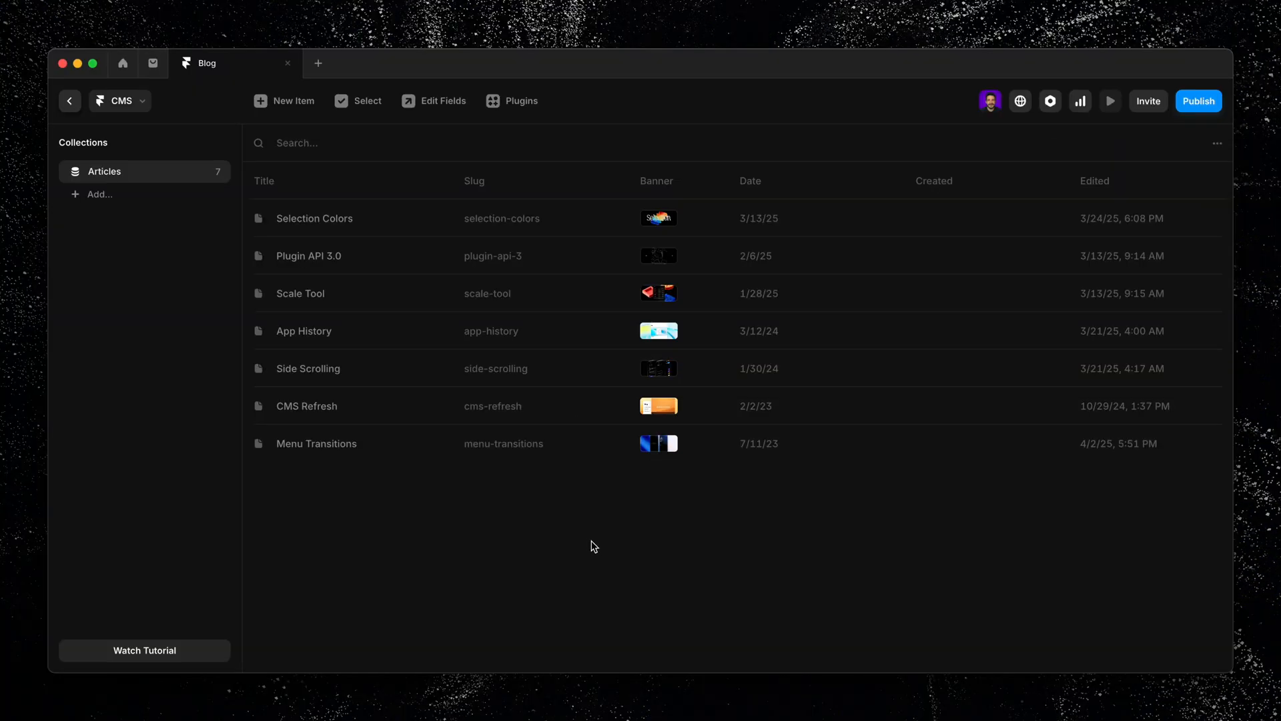
Reopen the Menu Transitions article to review its banner, date and body text.
left_click(315, 443)
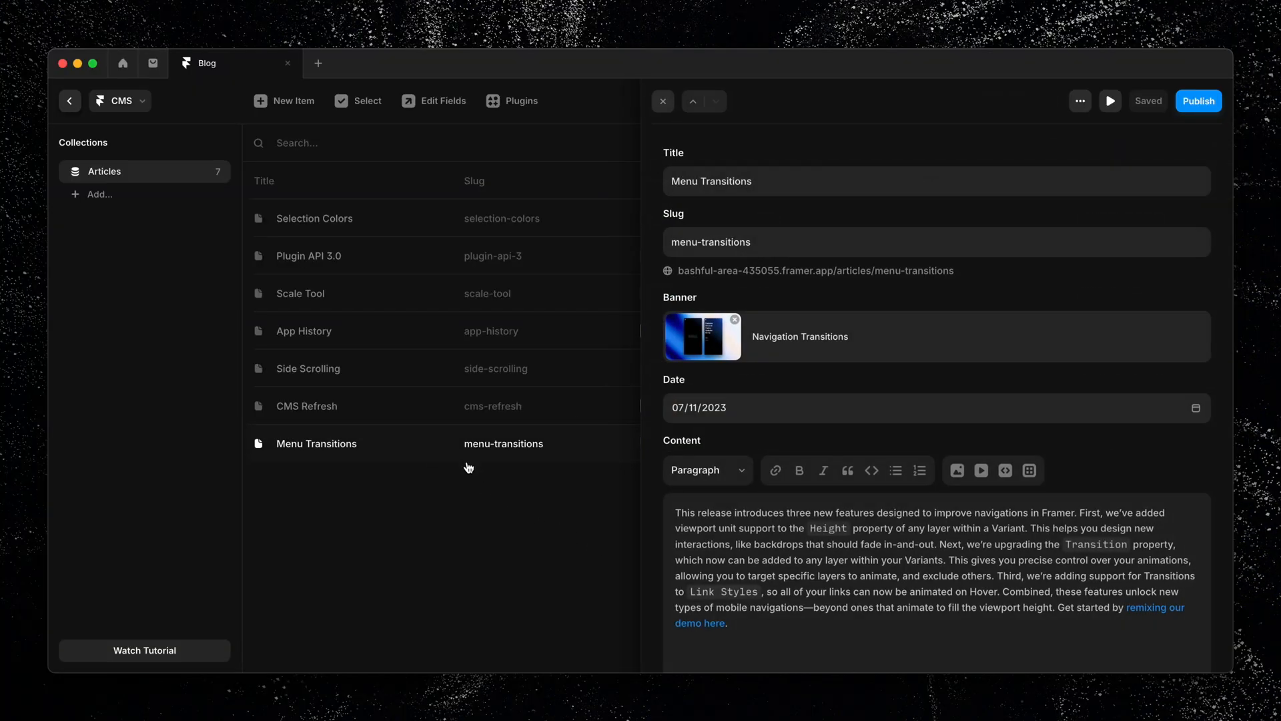
mouse_move(798, 632)
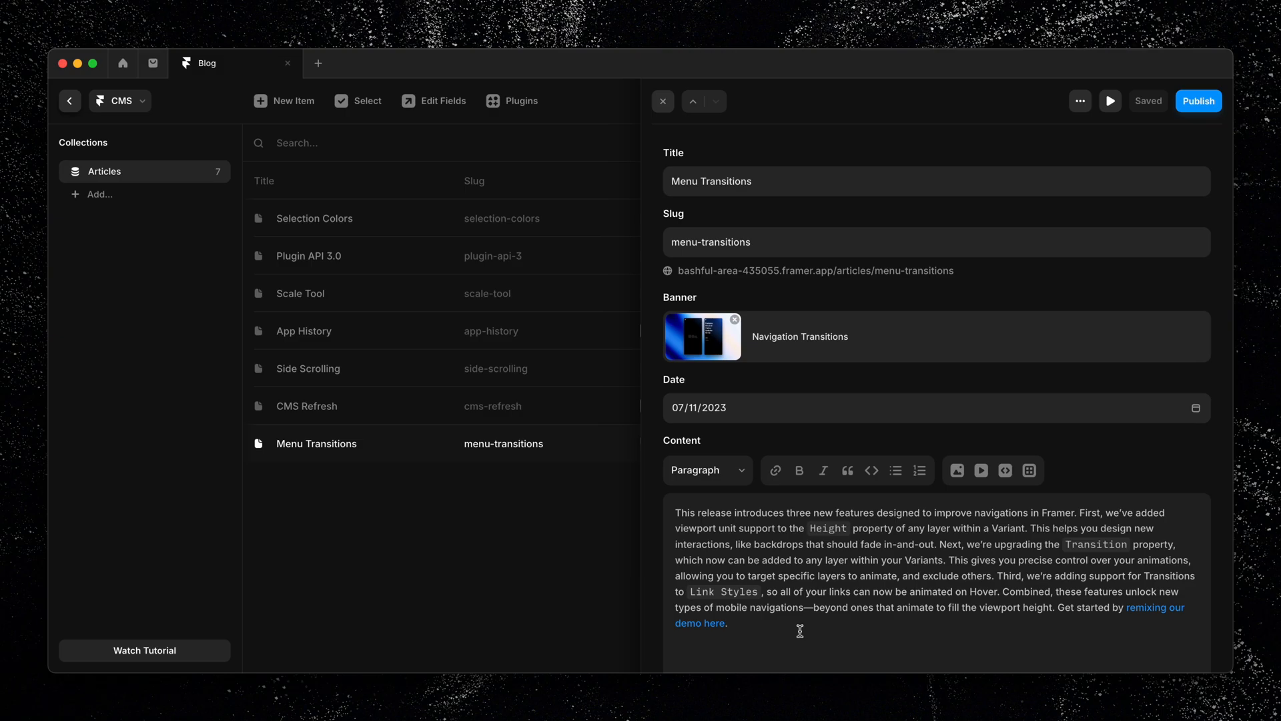
mouse_move(676, 578)
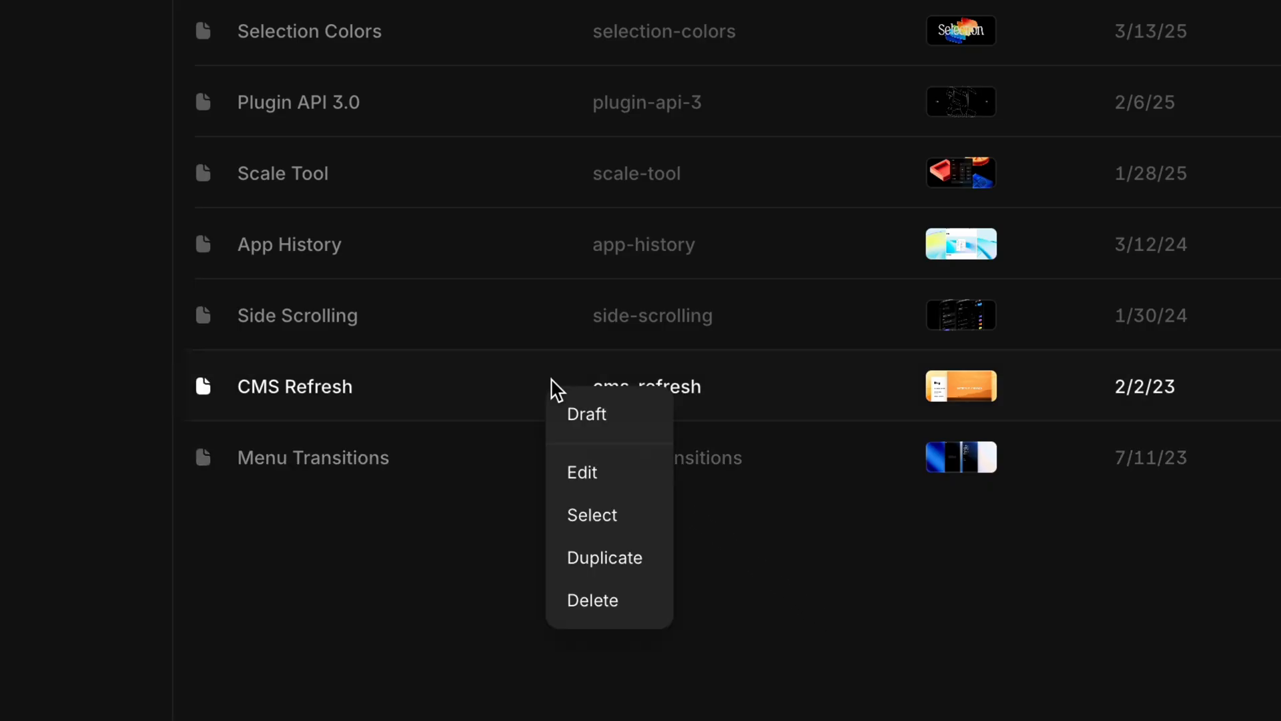
mouse_move(608, 558)
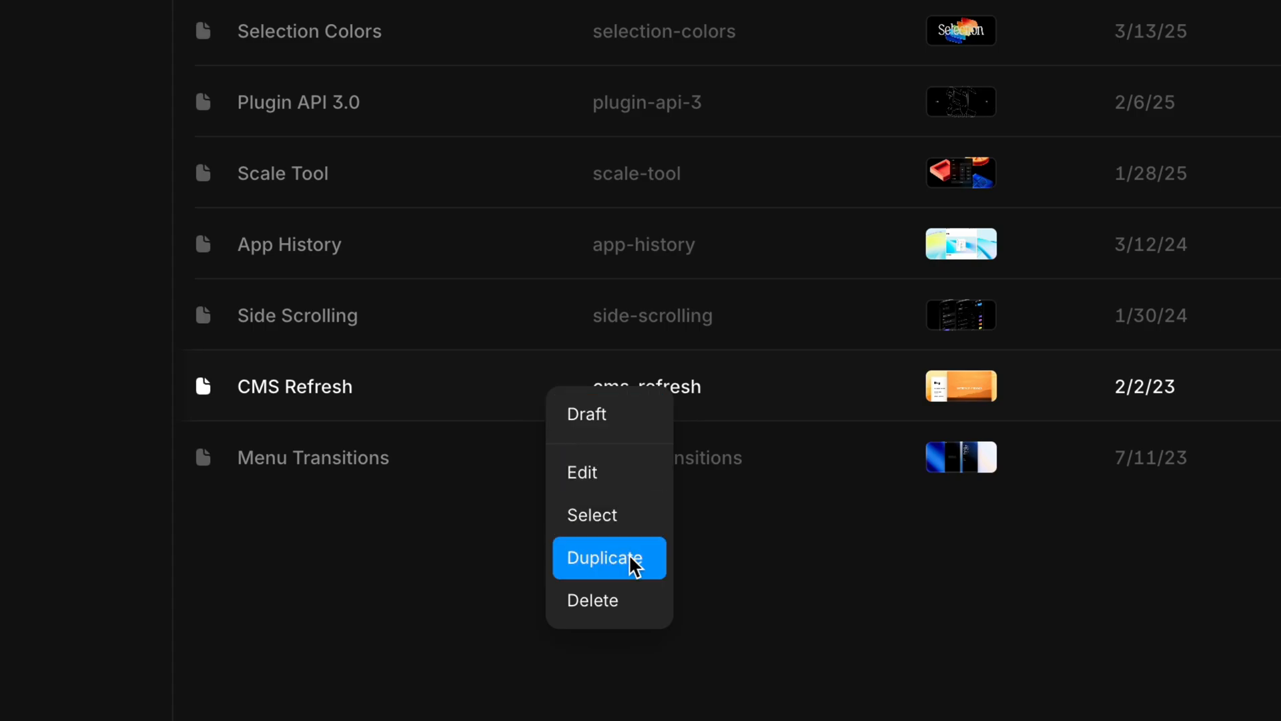
Sort the Articles list by Date from oldest to newest, CMS Refresh first.
left_click(609, 558)
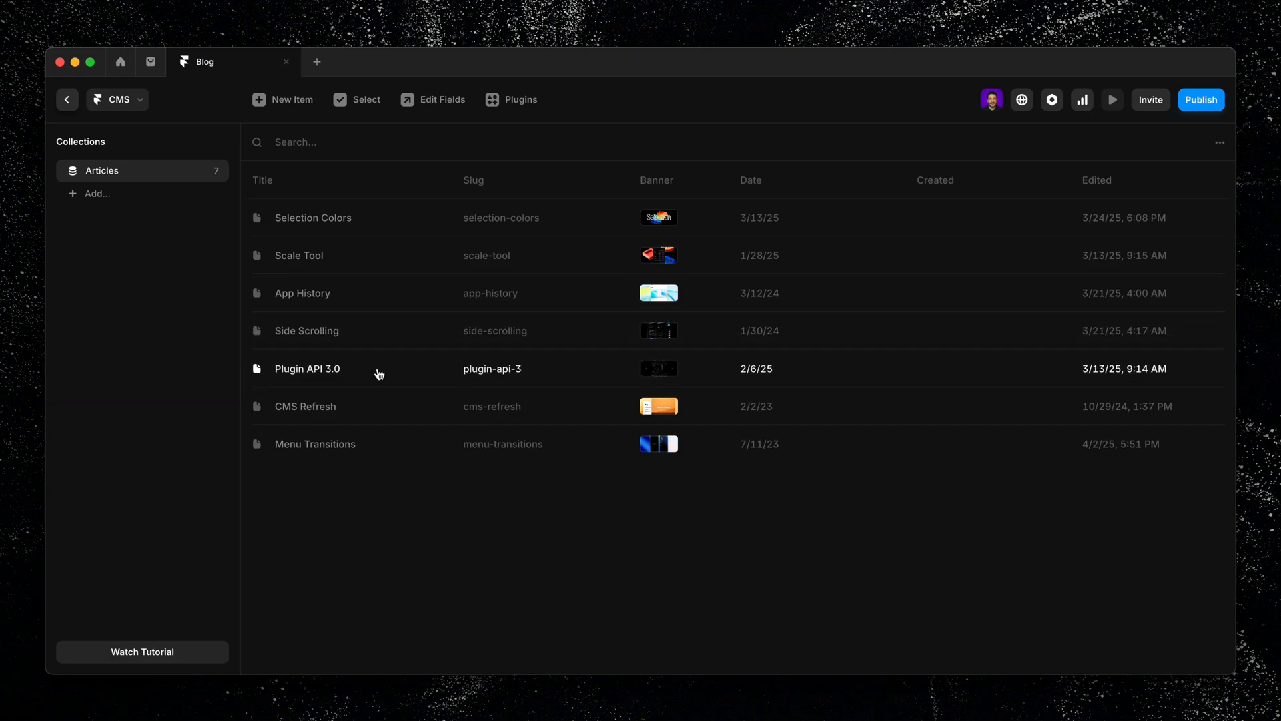
right_click(750, 180)
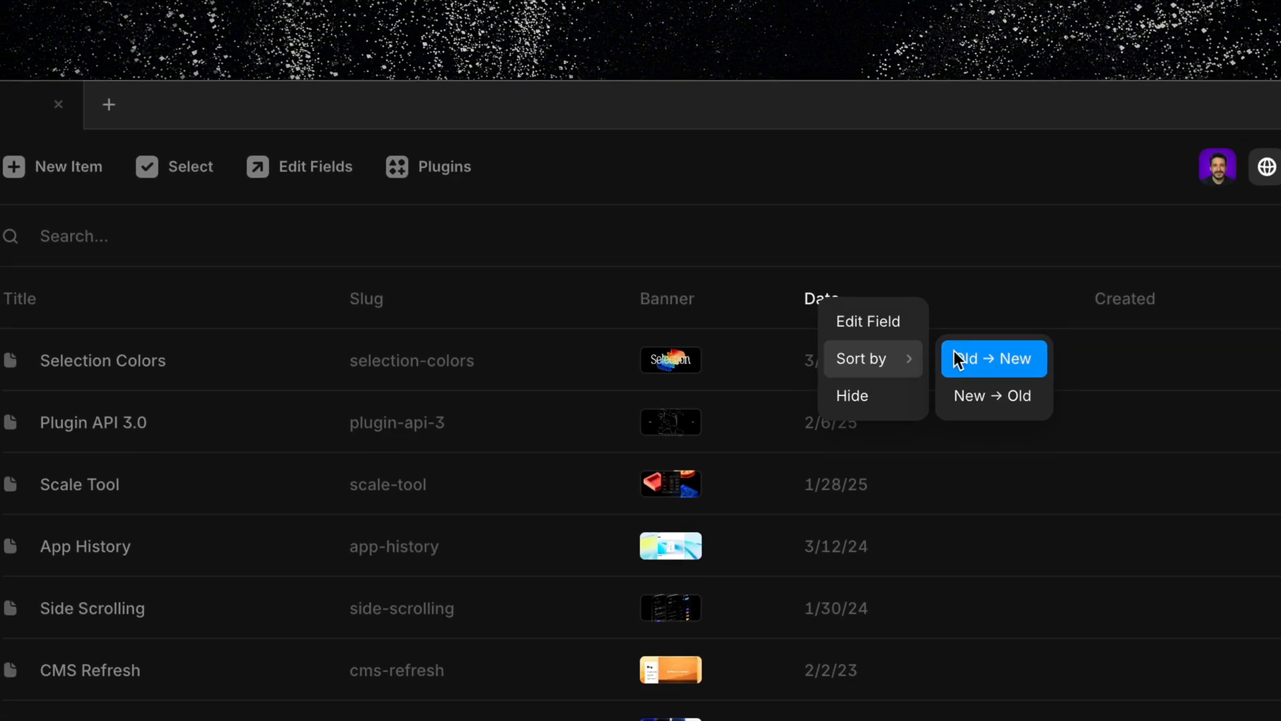
left_click(993, 358)
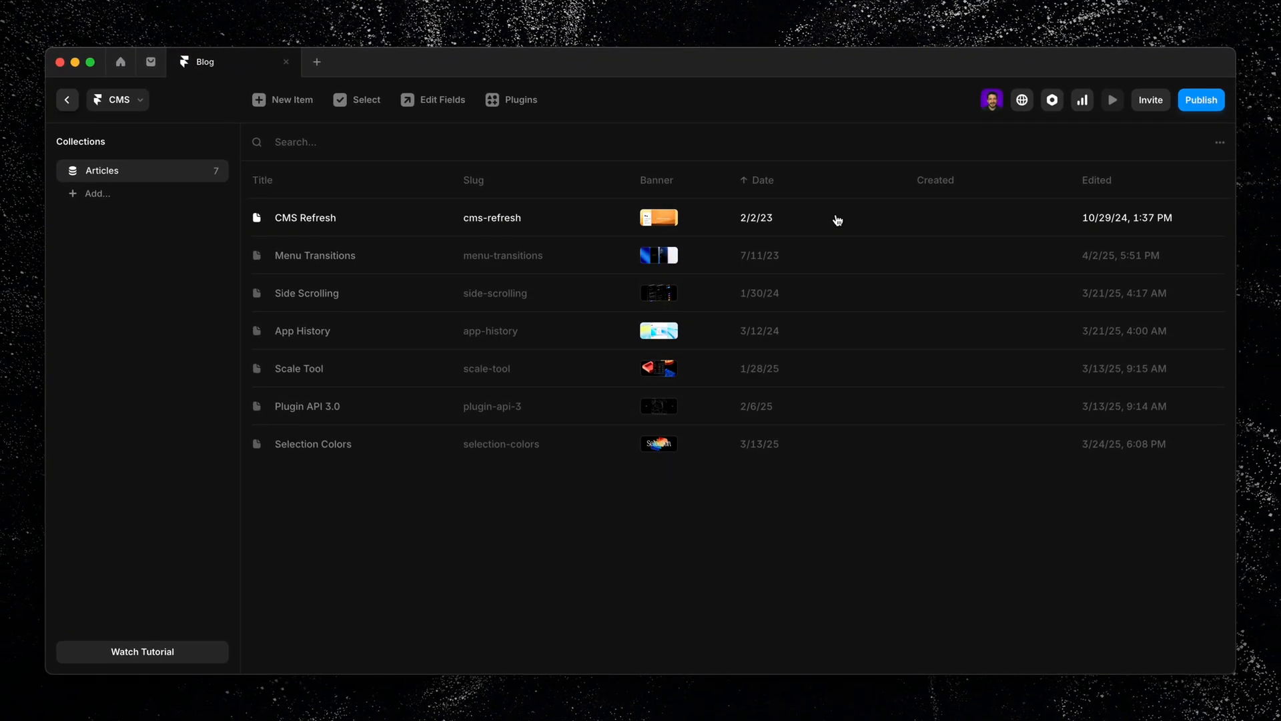